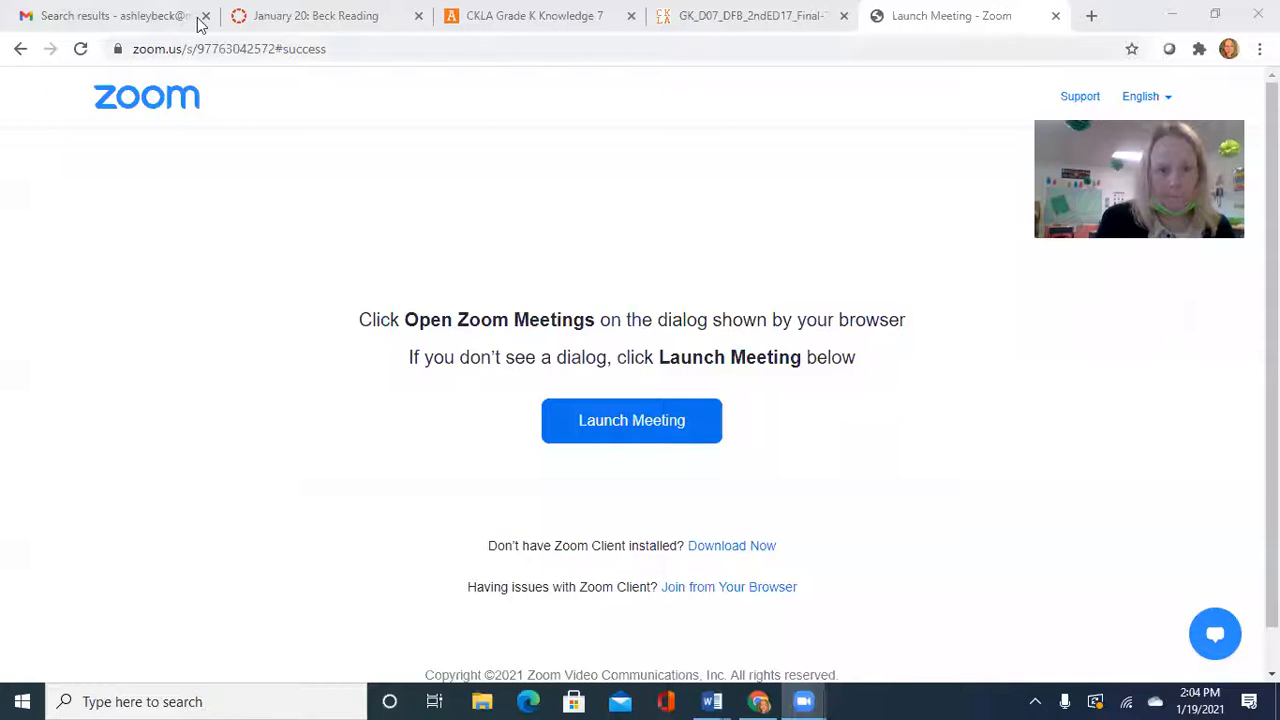
Switch to the 'January 20: Beck Reading' Canvas schedule tab
{"action": "left_click", "coordinate": [315, 15]}
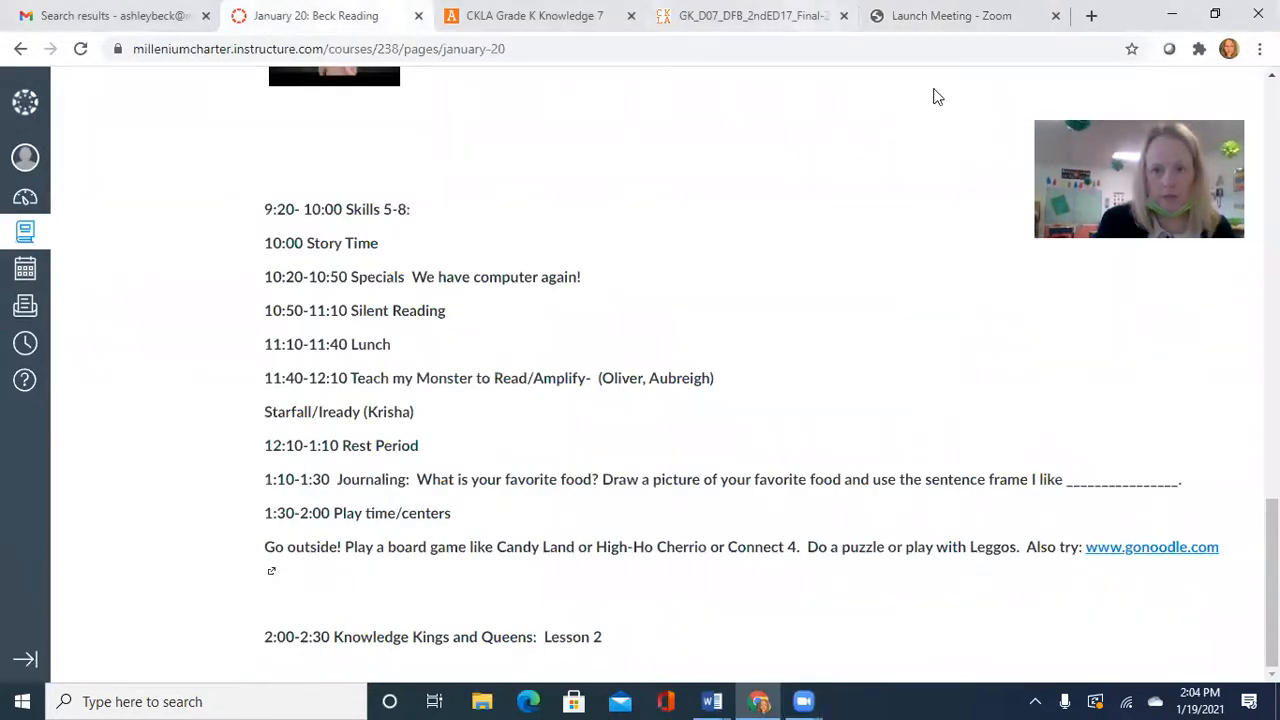
Bring up the GK_D07 Kings and Queens PDF at page 5, the palace photo
{"action": "left_click", "coordinate": [750, 15]}
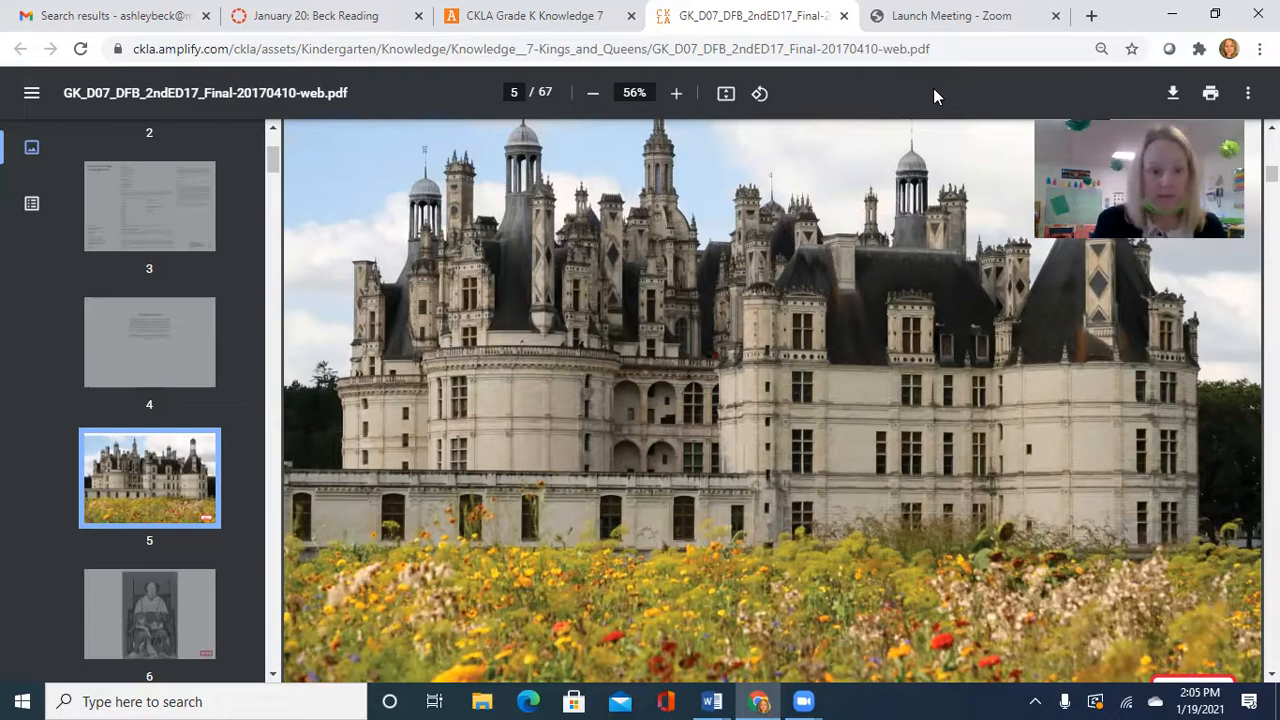
Jump to page 6, the painting of the crowned king on his throne
{"action": "left_click", "coordinate": [149, 613]}
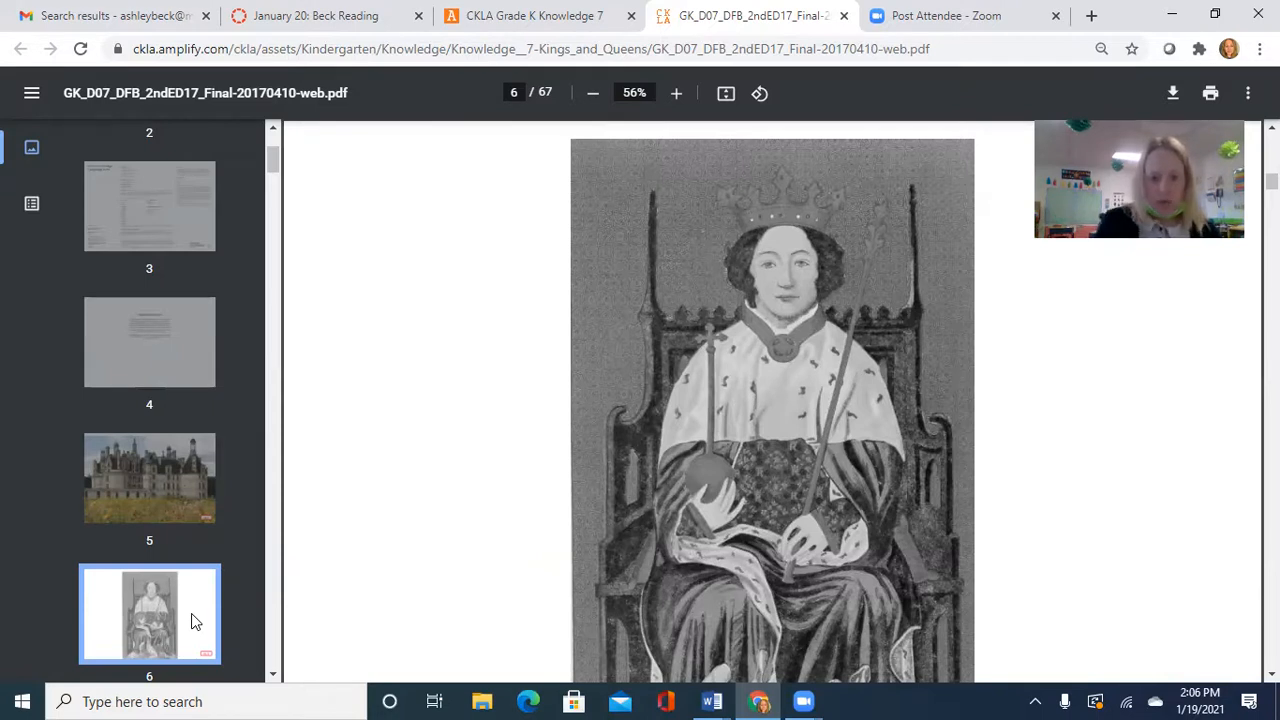
{"action": "mouse_move", "coordinate": [600, 550]}
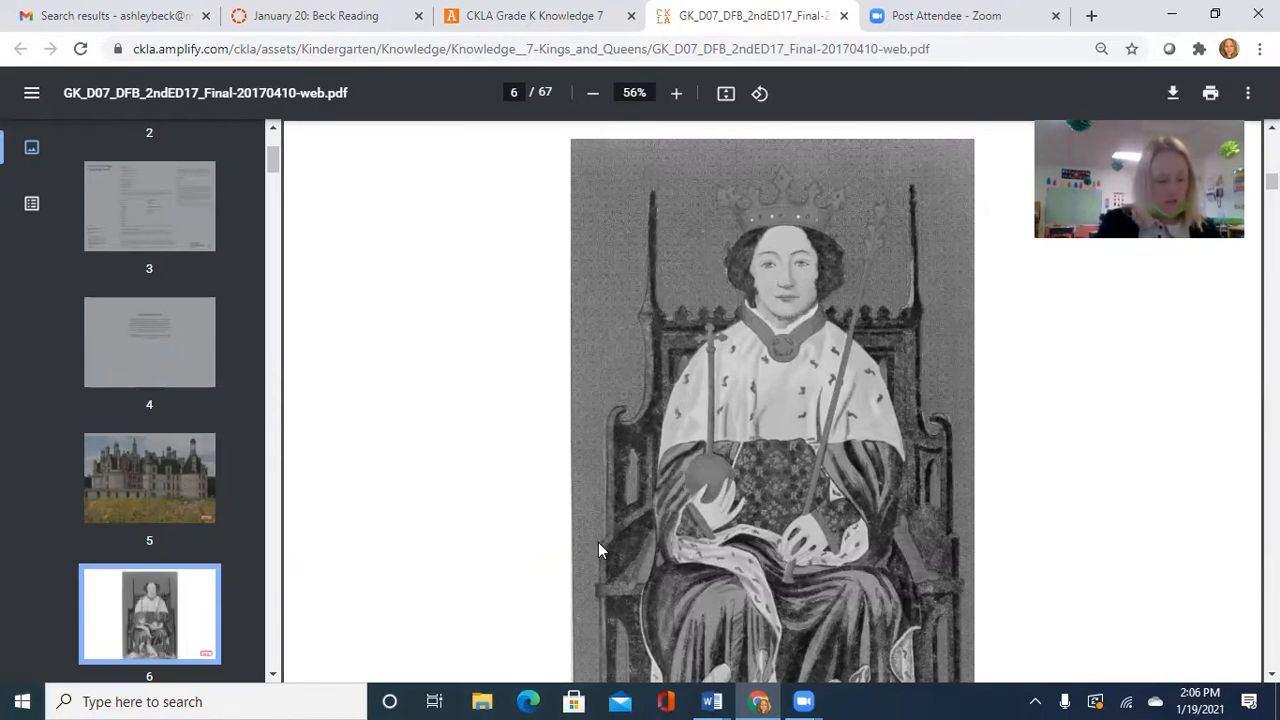
{"action": "mouse_move", "coordinate": [1075, 478]}
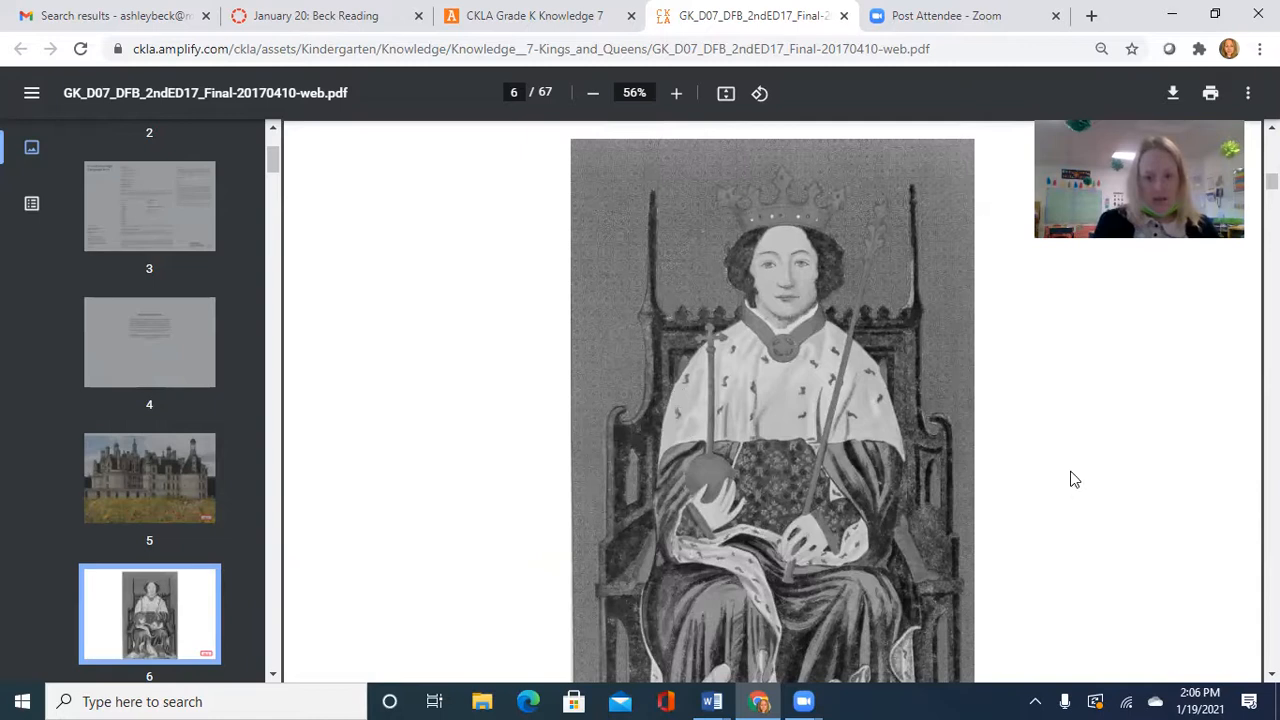
{"action": "mouse_move", "coordinate": [963, 337]}
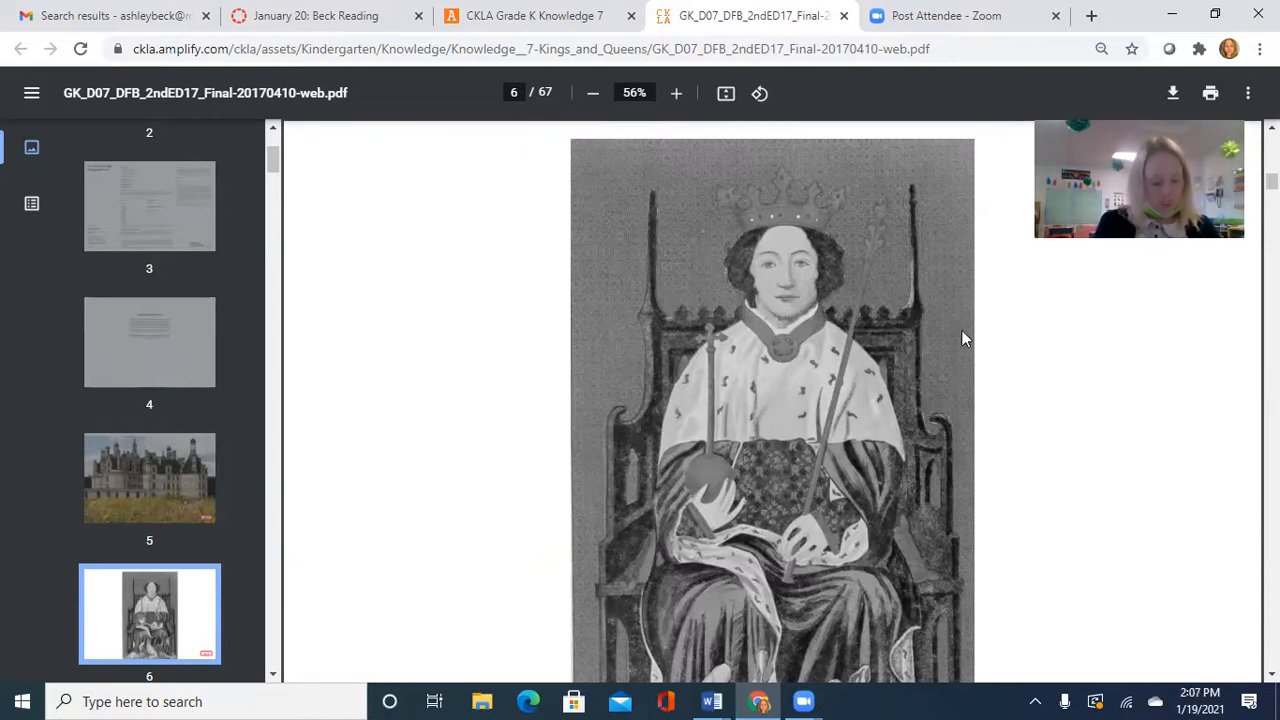
{"action": "mouse_move", "coordinate": [865, 452]}
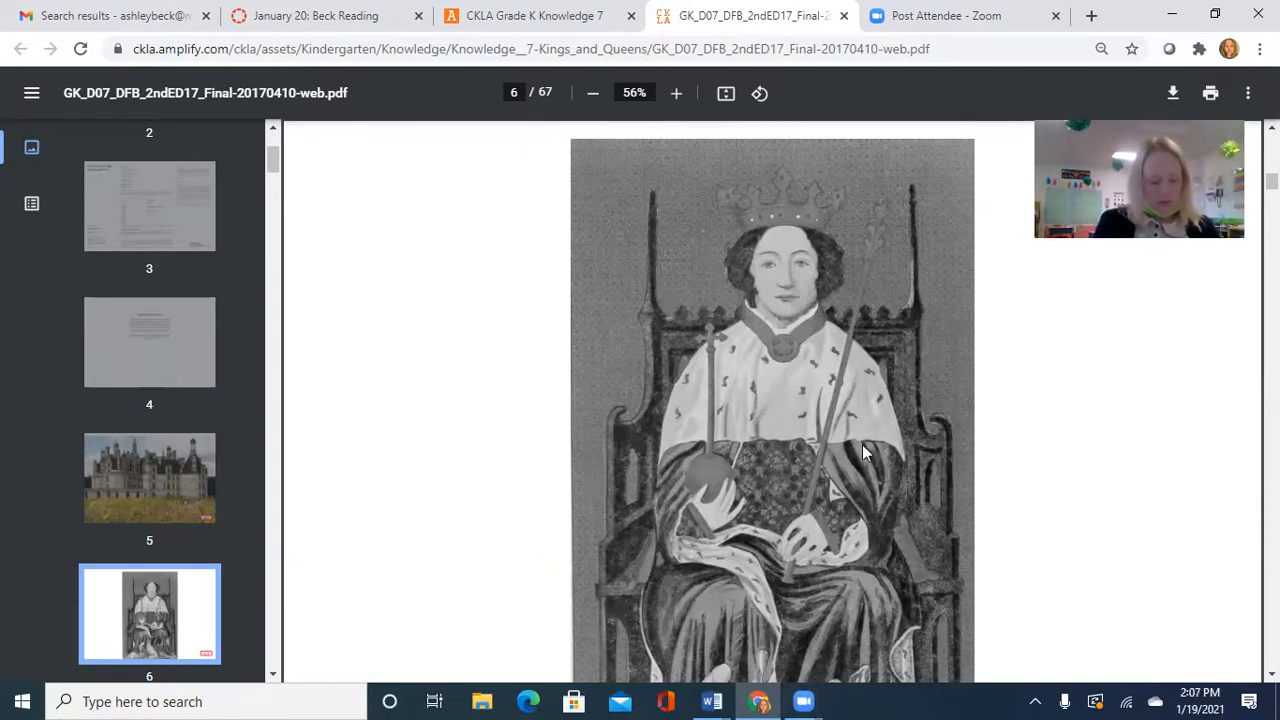
{"action": "mouse_move", "coordinate": [868, 462]}
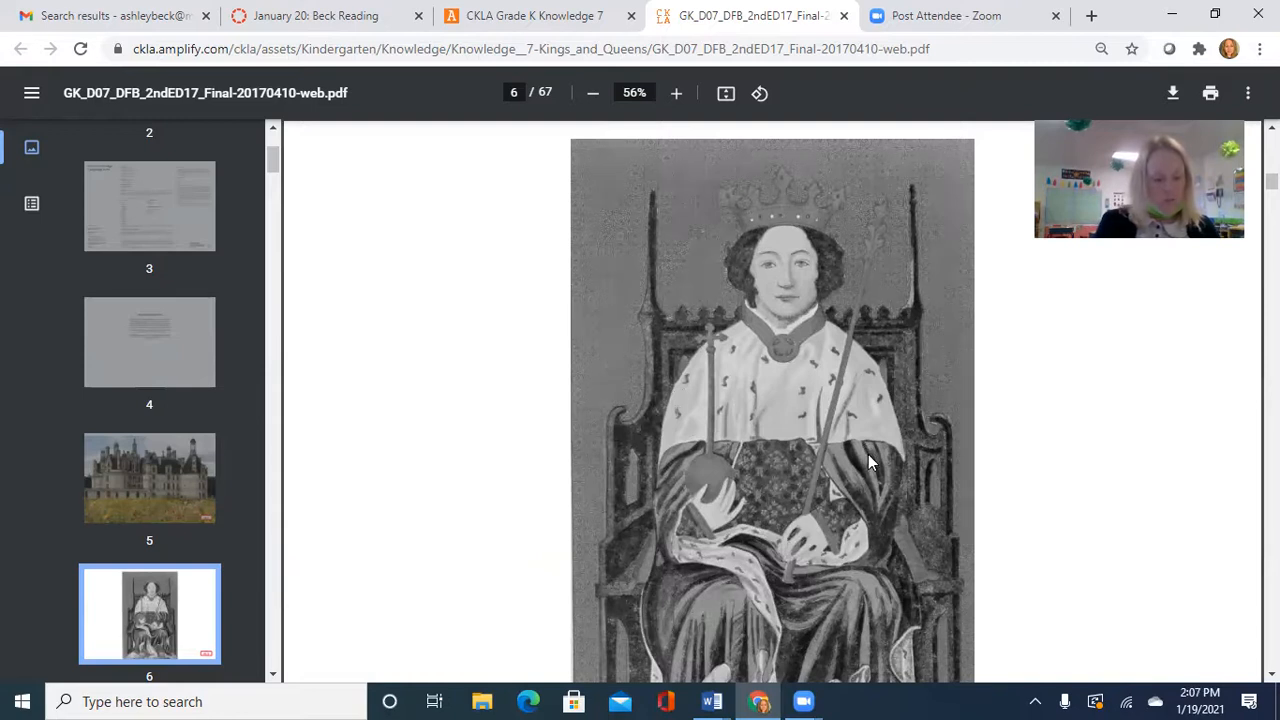
{"action": "mouse_move", "coordinate": [903, 552]}
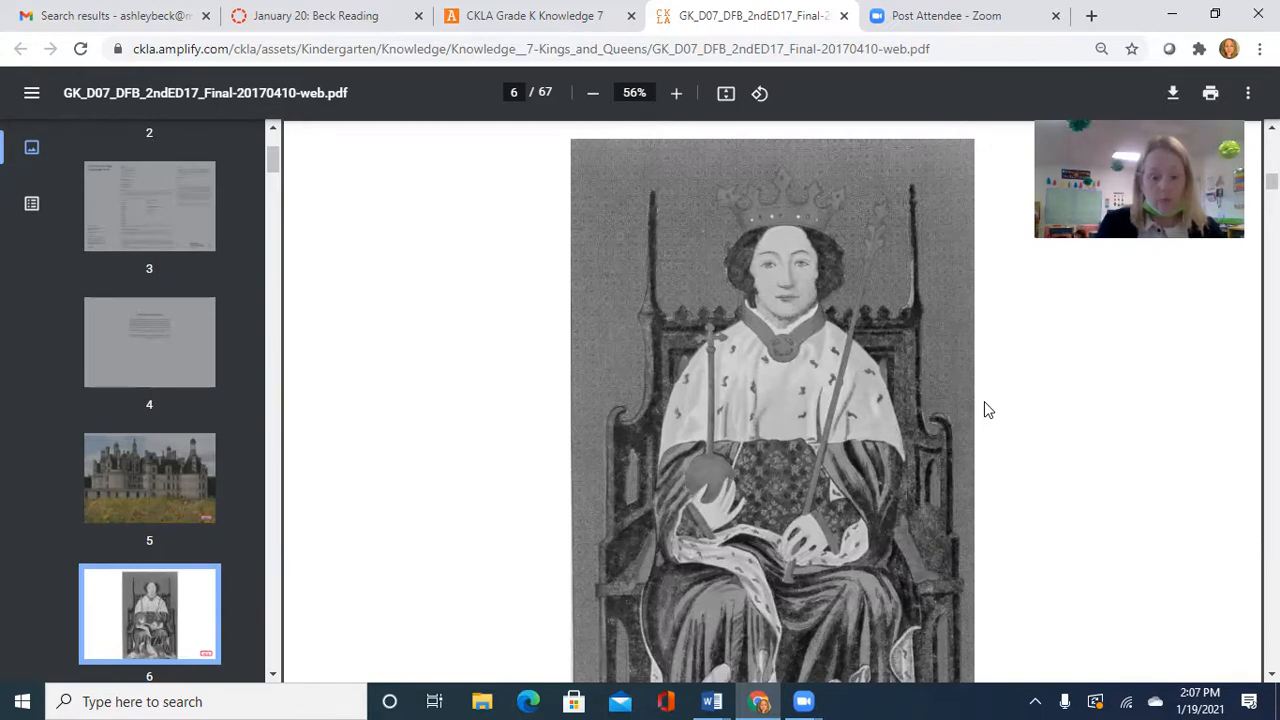
{"action": "mouse_move", "coordinate": [380, 604]}
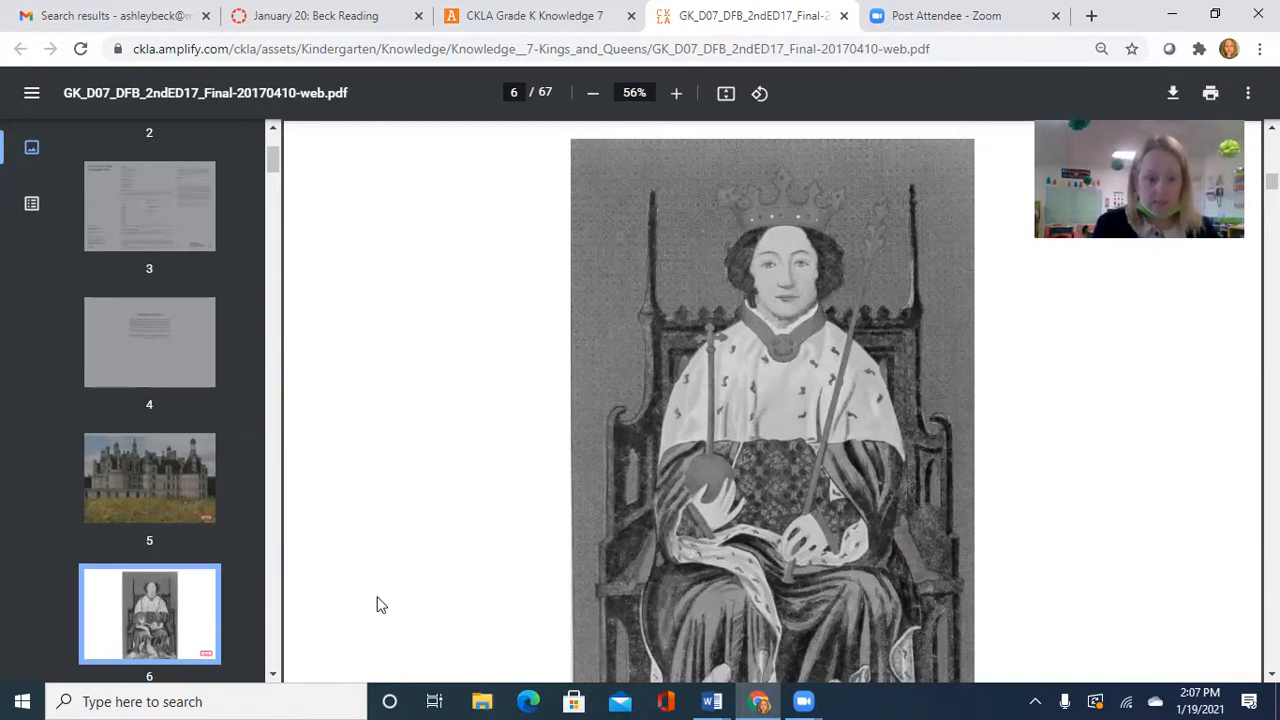
{"action": "scroll", "scroll_direction": "down", "scroll_amount": 3}
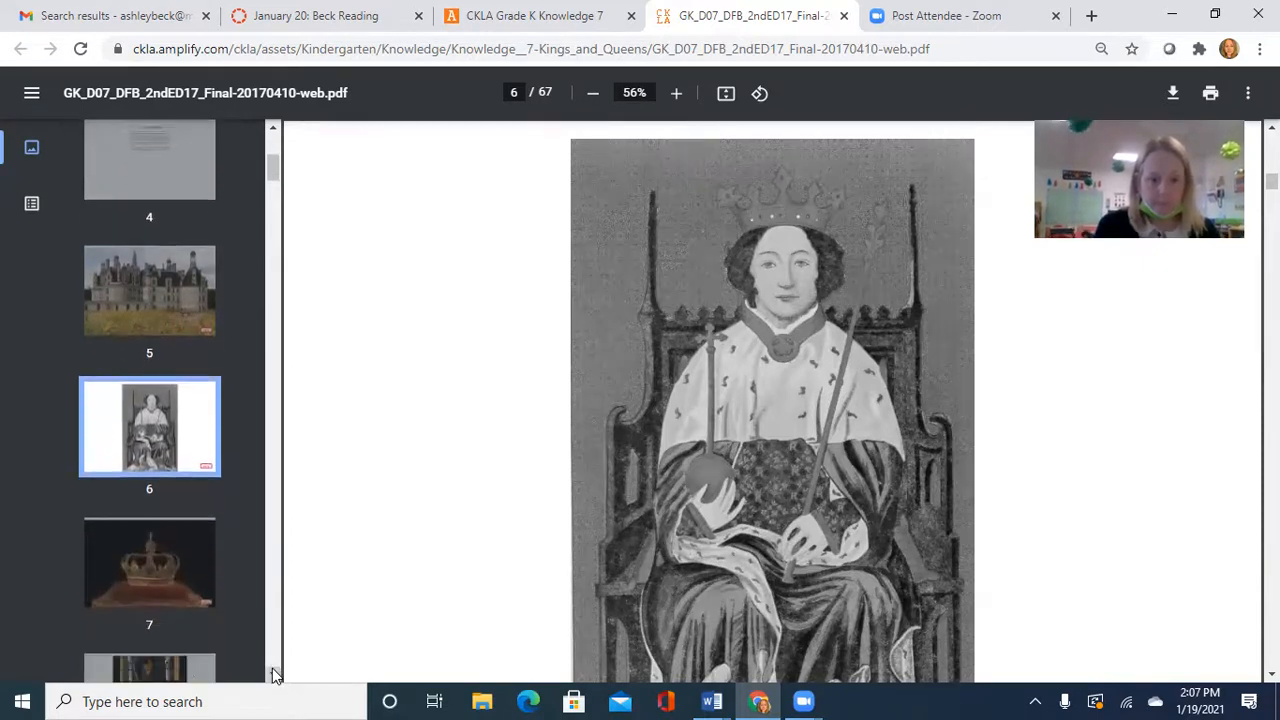
Go to page 8, the stained-glass king holding a sword and orb
{"action": "left_click", "coordinate": [149, 562]}
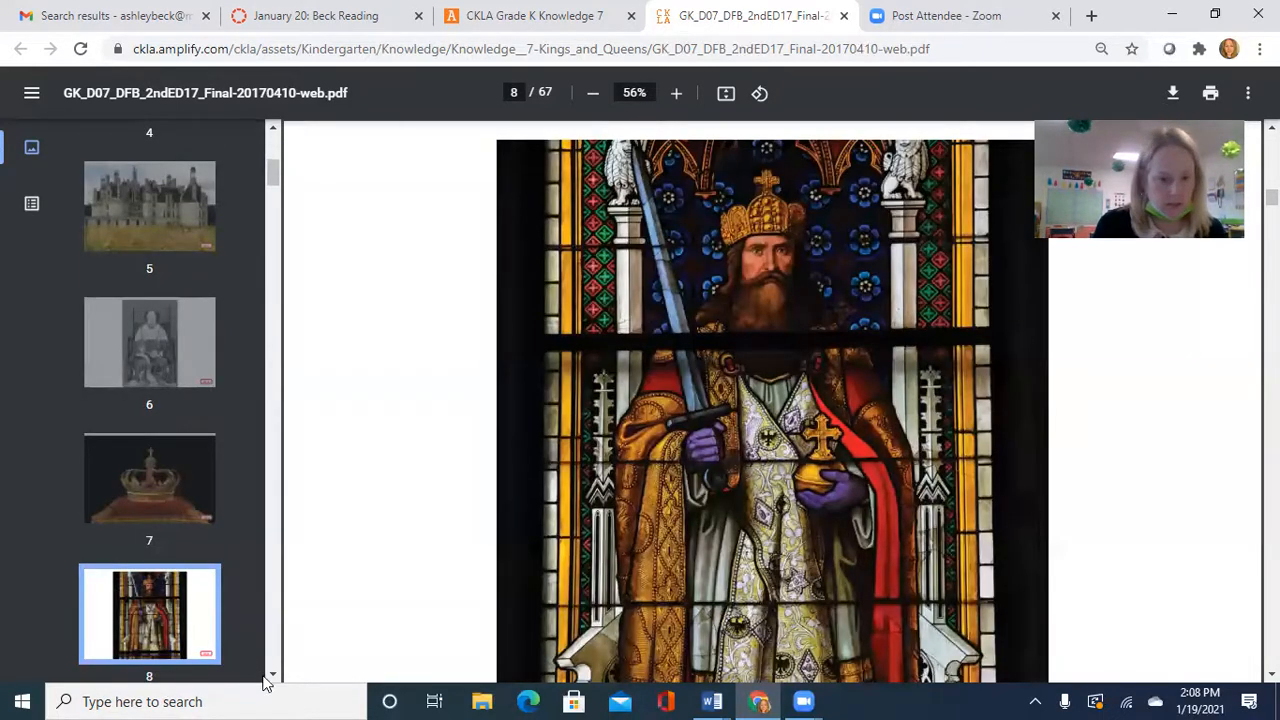
{"action": "scroll", "scroll_direction": "down", "scroll_amount": 3}
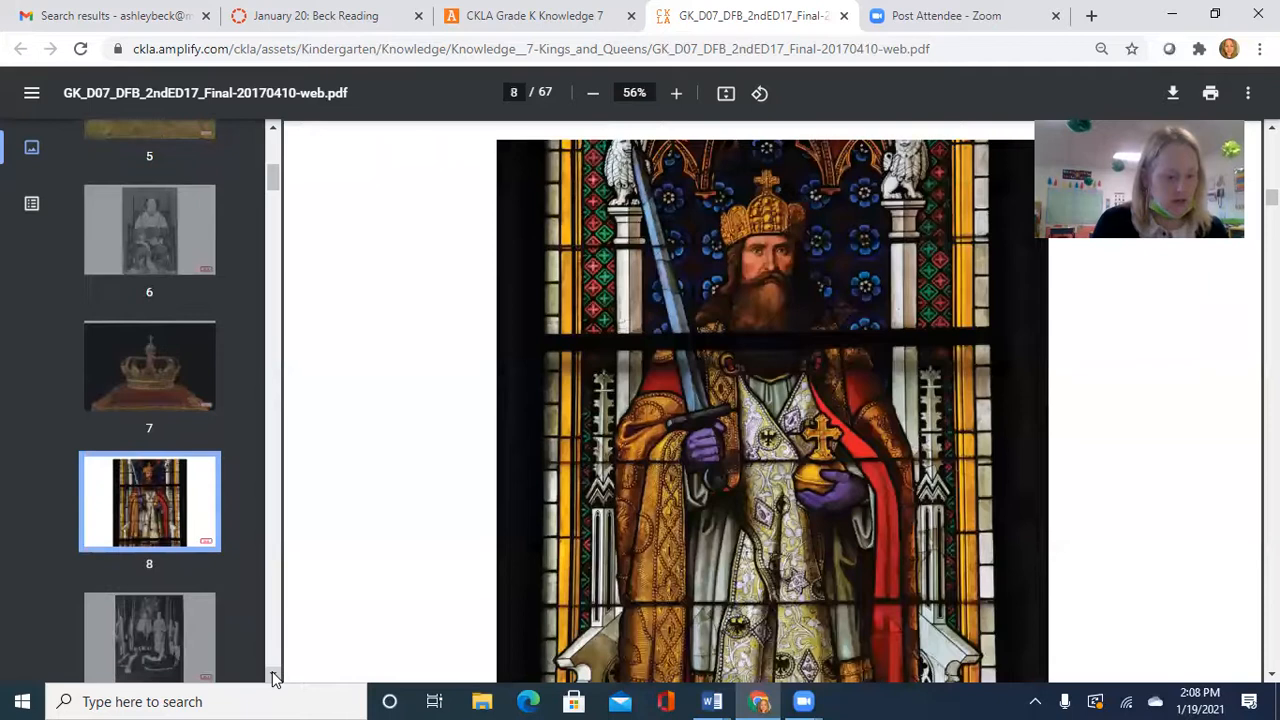